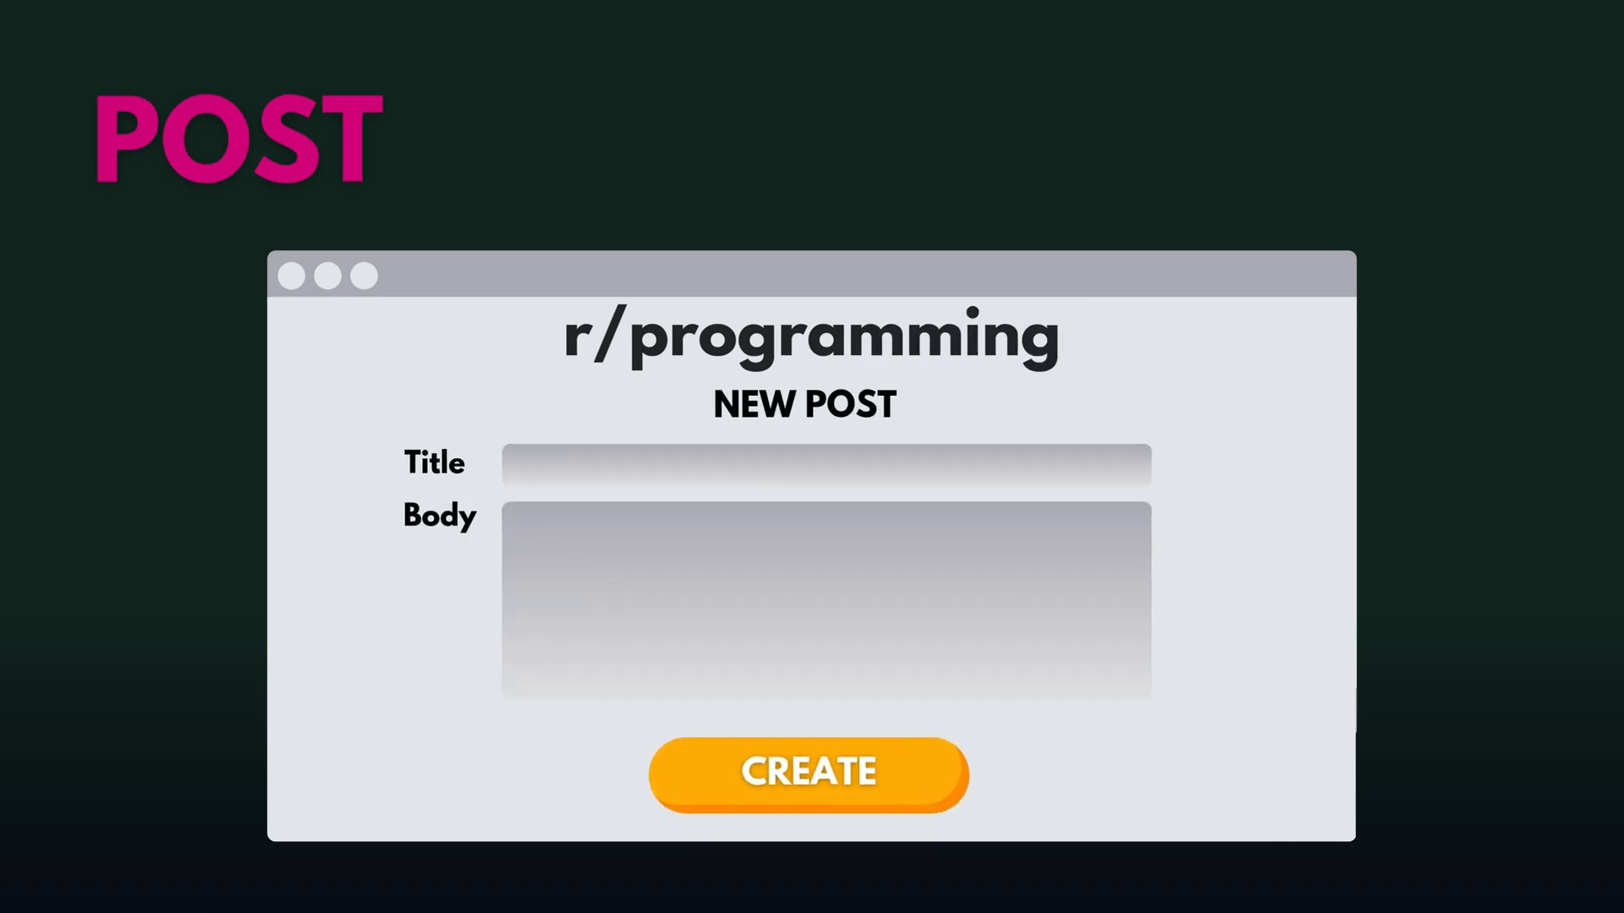
pyautogui.click(807, 774)
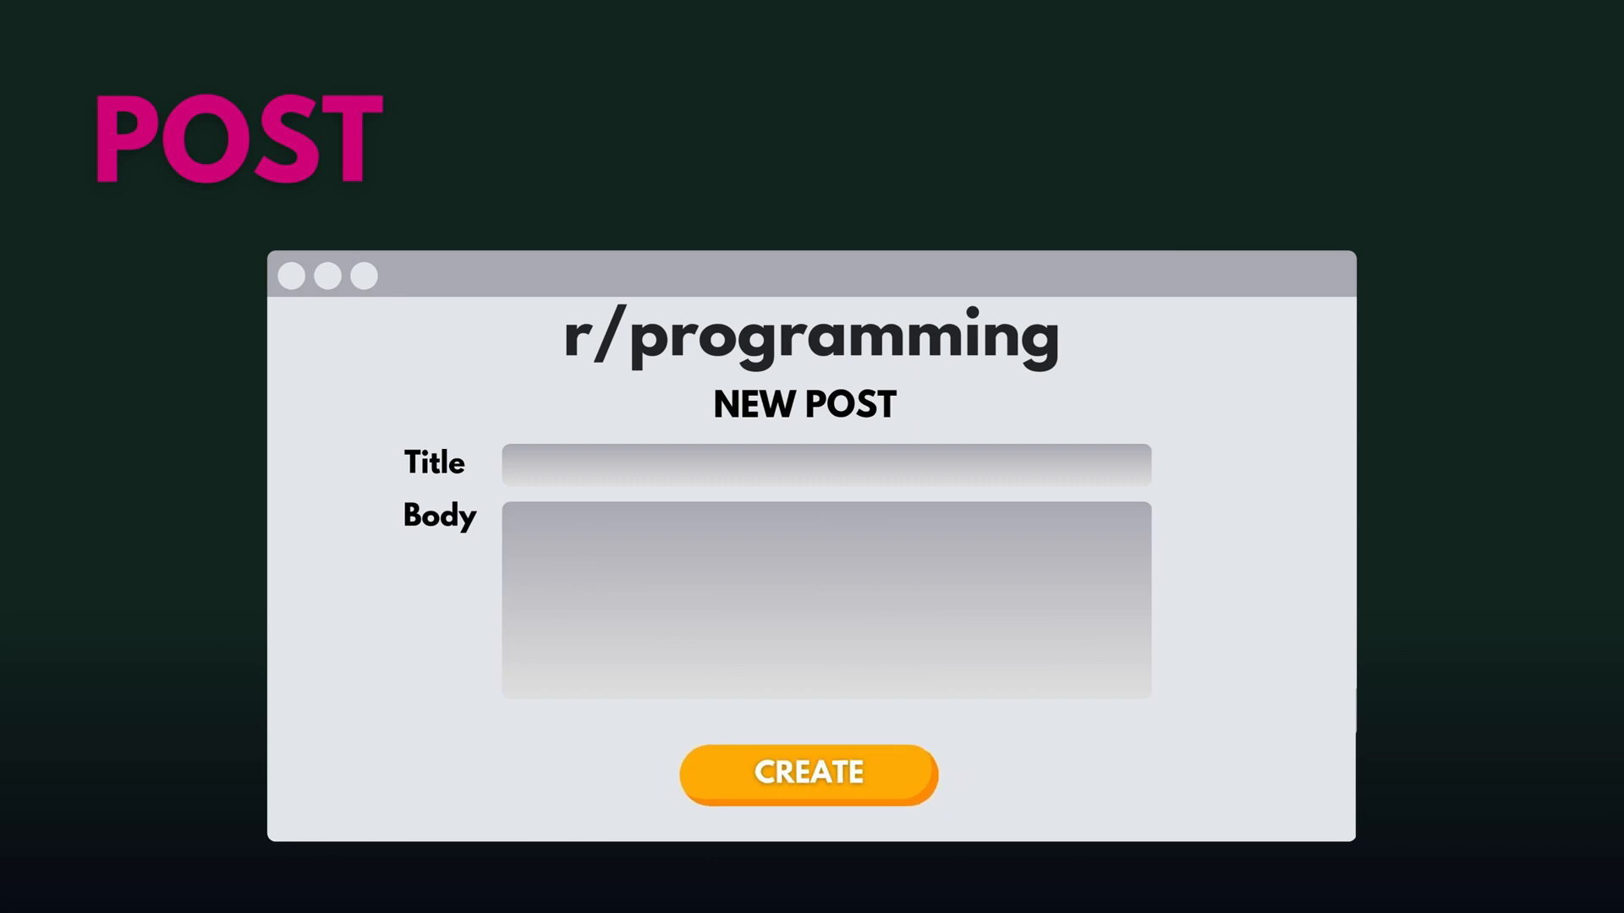
pyautogui.click(809, 772)
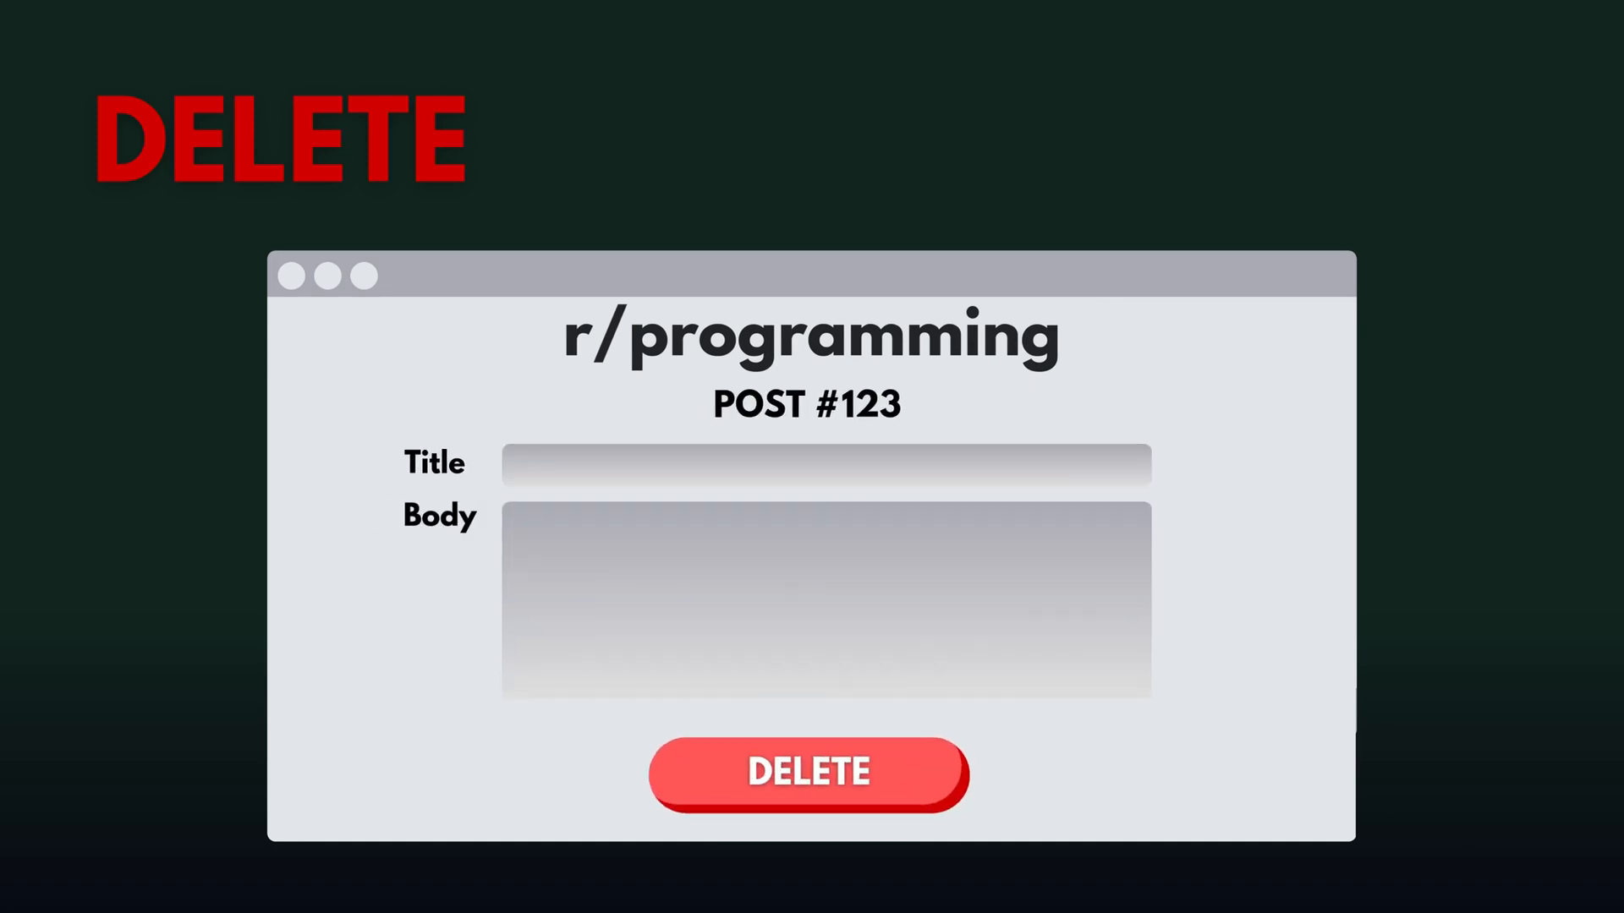
pyautogui.click(809, 771)
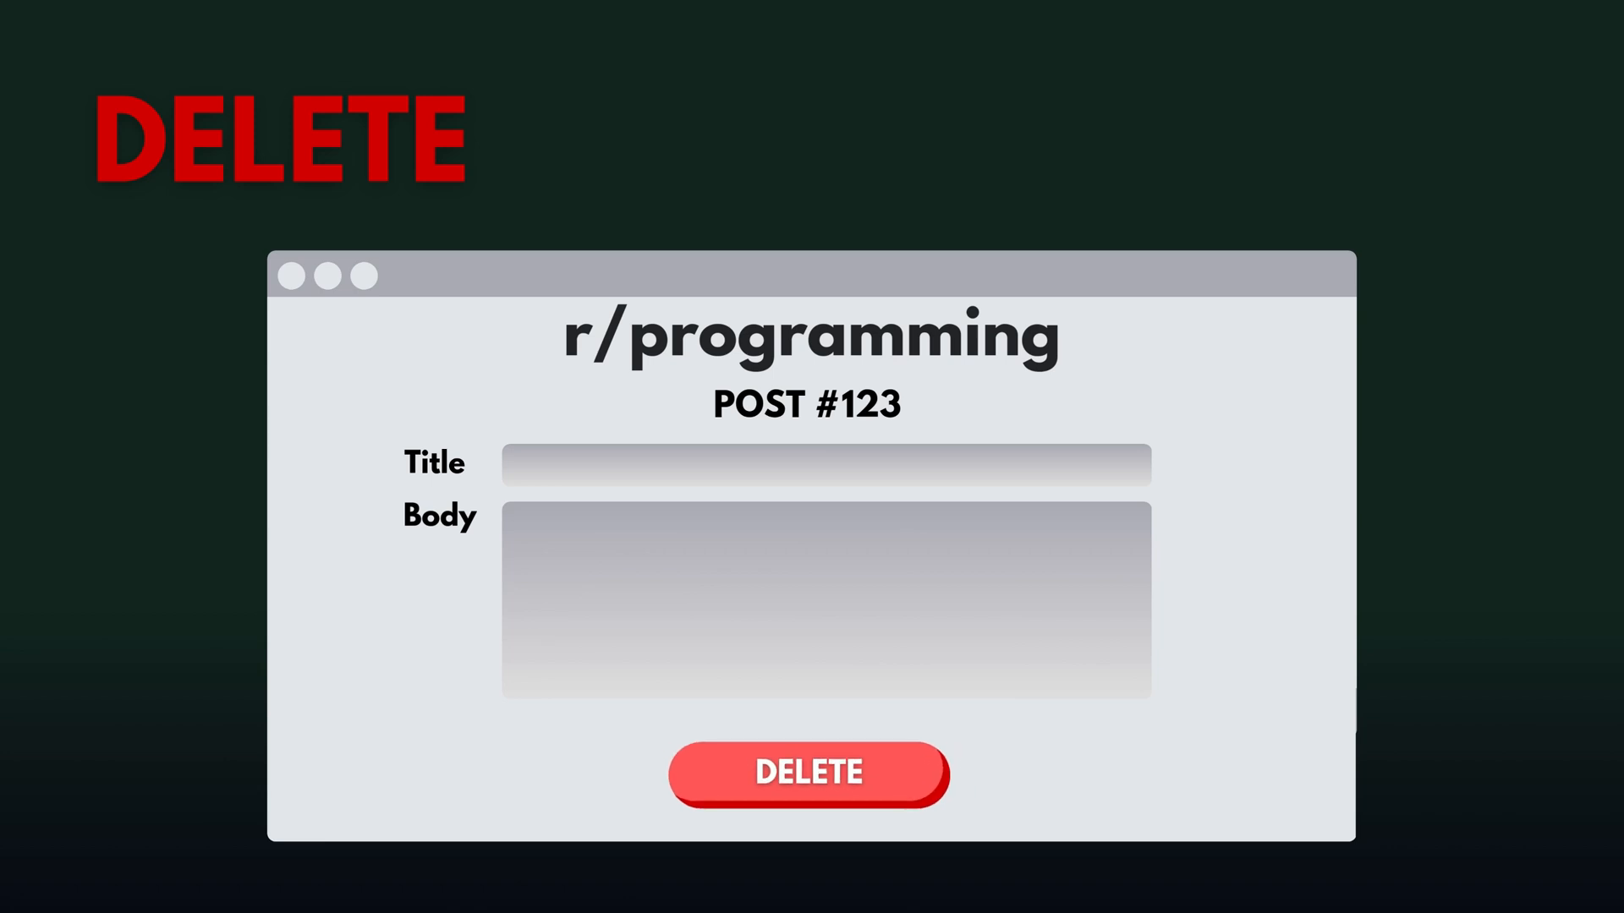